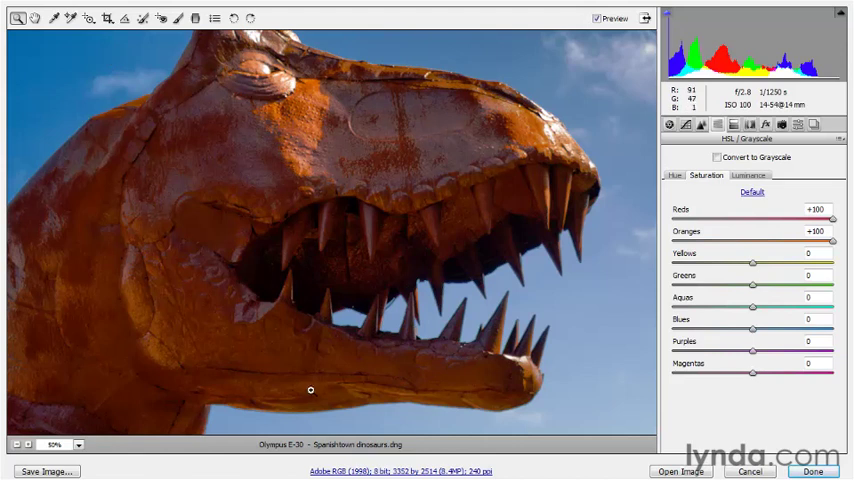
{"action": "mouse_move", "coordinate": [286, 423]}
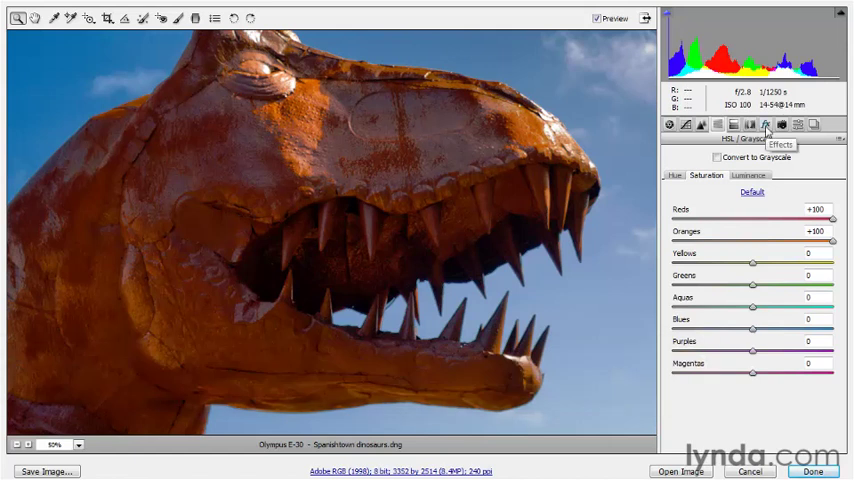
Step: Switch to the Effects panel showing Grain and Post Crop Vignetting at zero
{"action": "left_click", "coordinate": [781, 124]}
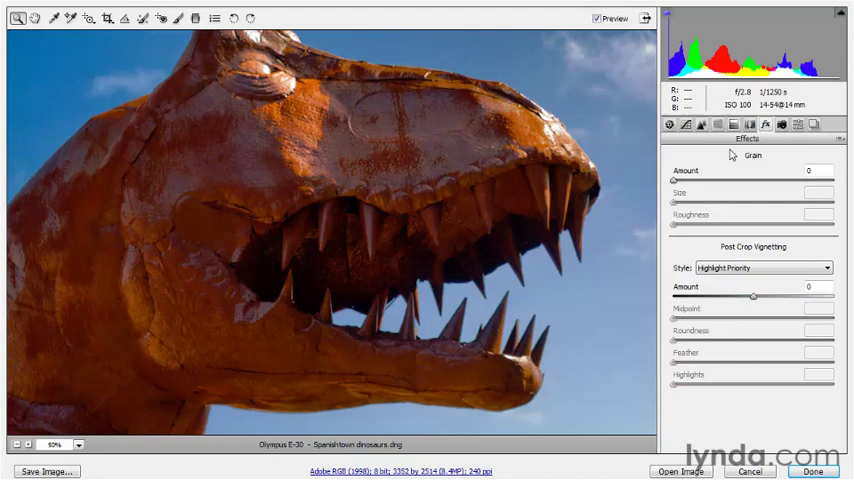
{"action": "mouse_move", "coordinate": [732, 309]}
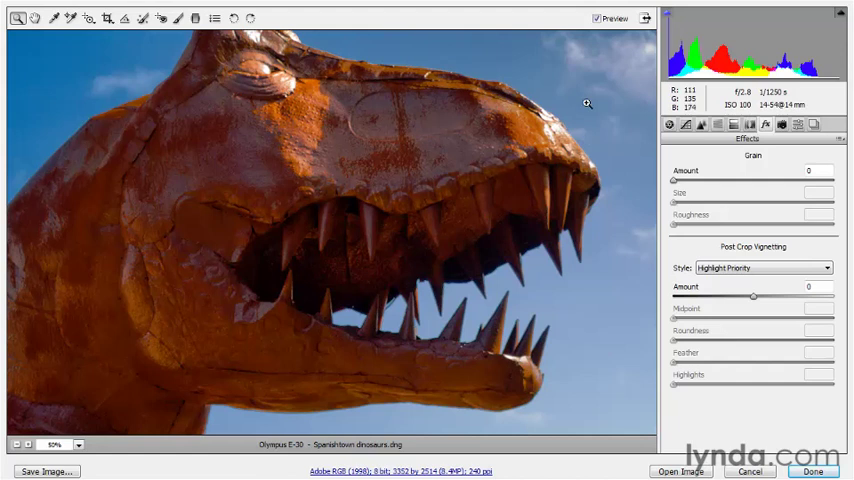
{"action": "mouse_move", "coordinate": [695, 164]}
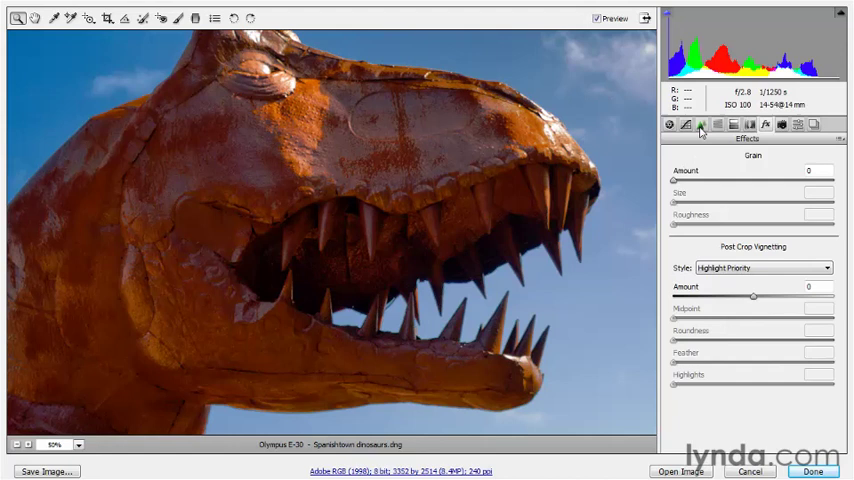
Step: In the Detail panel at 100% zoom, set sharpening detail to 50, masking 0, and luminance 50
{"action": "left_click", "coordinate": [701, 124]}
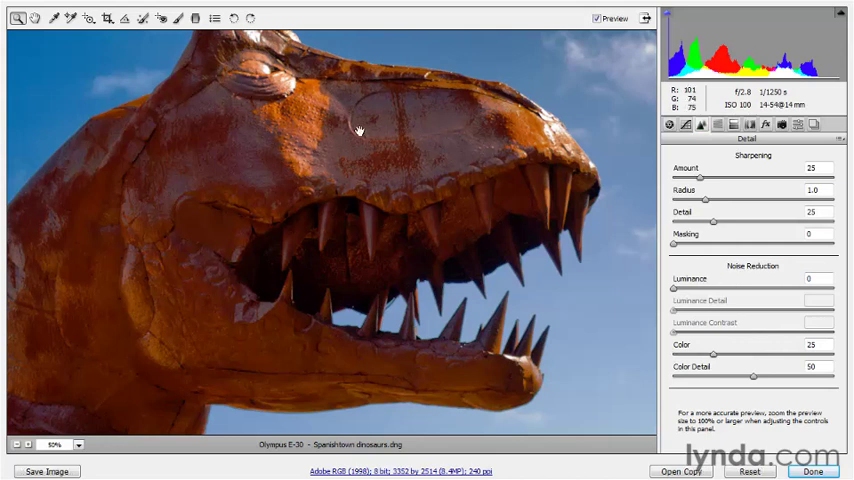
{"action": "key", "text": "ctrl+alt+0"}
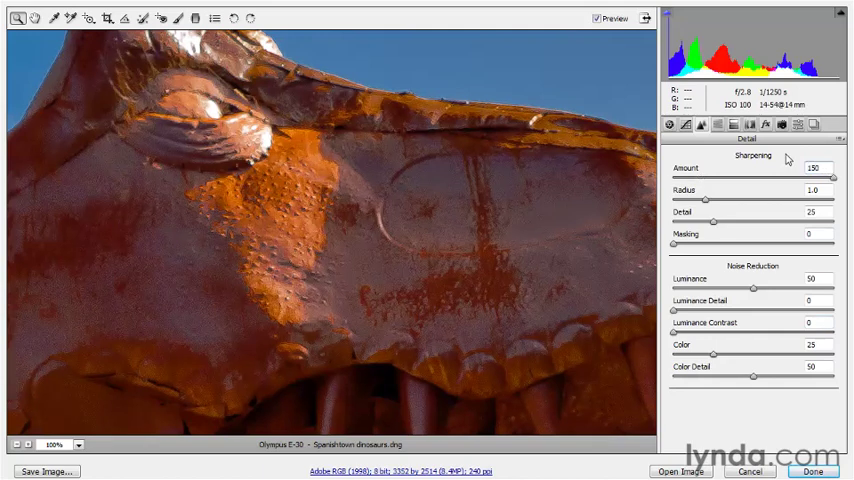
{"action": "triple_click", "coordinate": [814, 191]}
{"action": "type", "text": "50"}
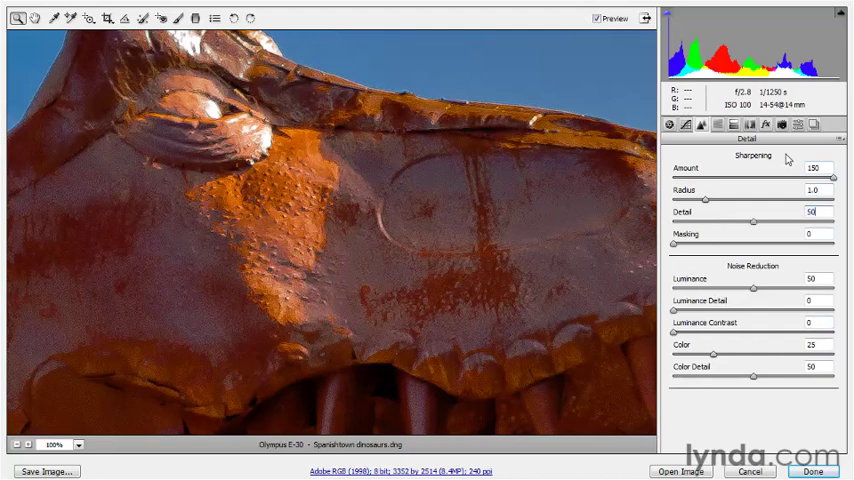
{"action": "left_click", "coordinate": [815, 233]}
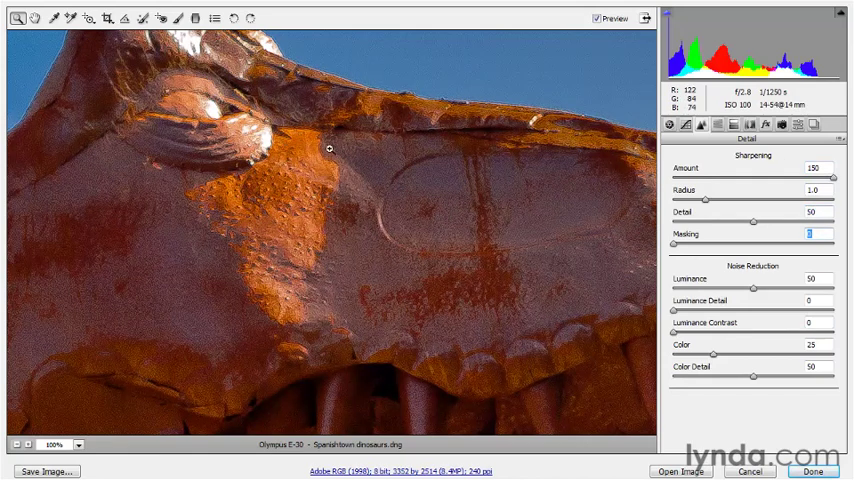
{"action": "mouse_move", "coordinate": [395, 261]}
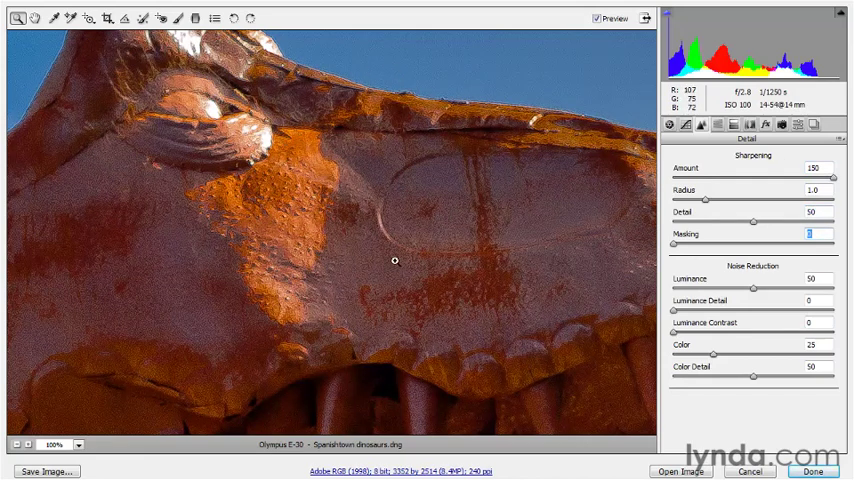
{"action": "mouse_move", "coordinate": [351, 129]}
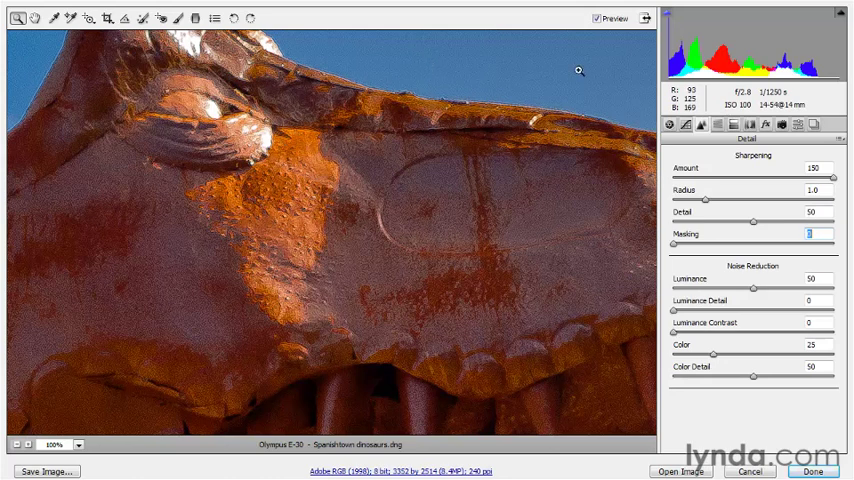
{"action": "mouse_move", "coordinate": [596, 19]}
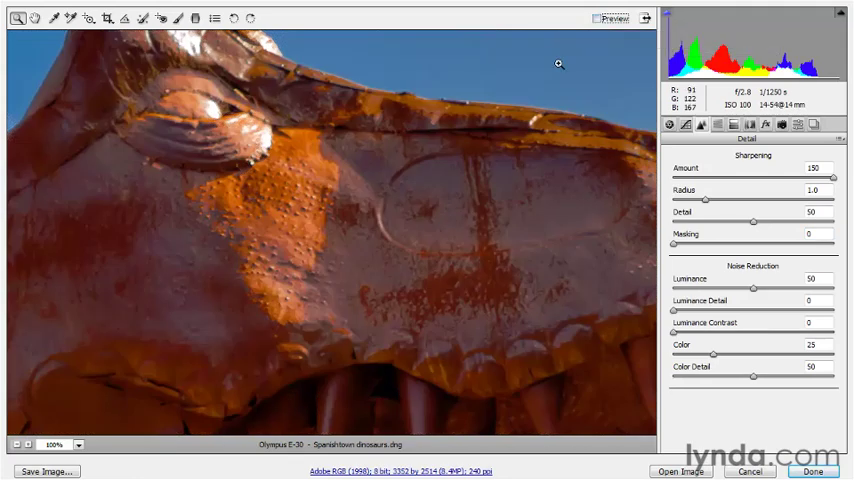
Step: Turn the Preview checkbox back on to show the sharpened, noise-reduced dinosaur
{"action": "left_click", "coordinate": [599, 18]}
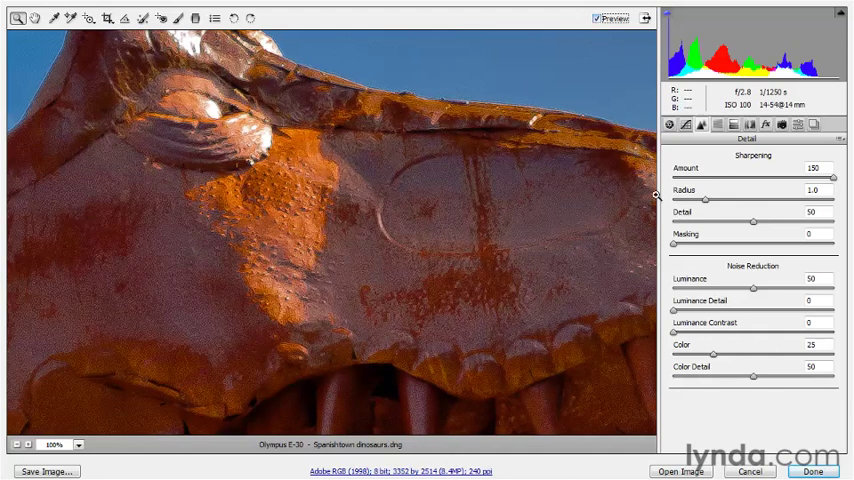
{"action": "mouse_move", "coordinate": [757, 155]}
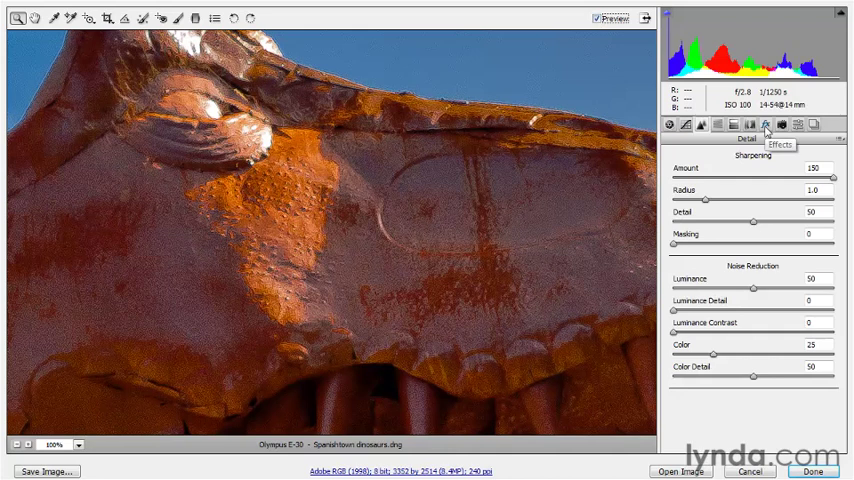
Step: Apply grain at amount 75, size 80 and roughness 100 in the Effects panel
{"action": "left_click", "coordinate": [767, 125]}
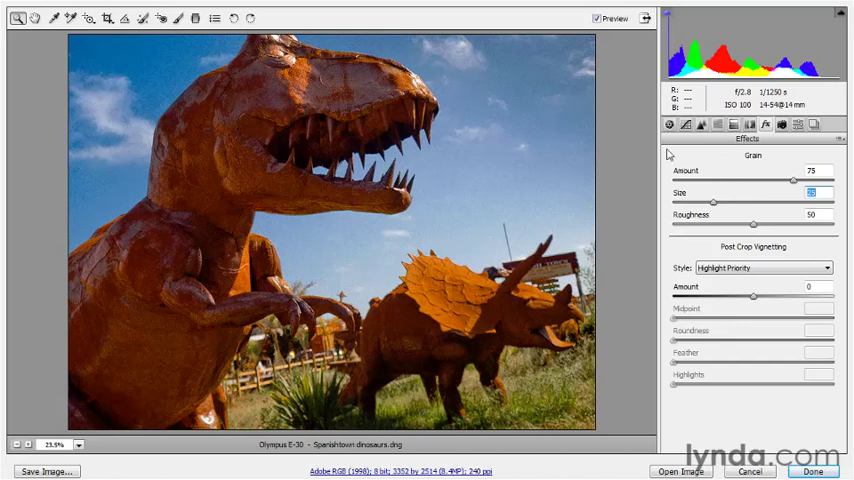
{"action": "mouse_move", "coordinate": [686, 210]}
{"action": "type", "text": "80"}
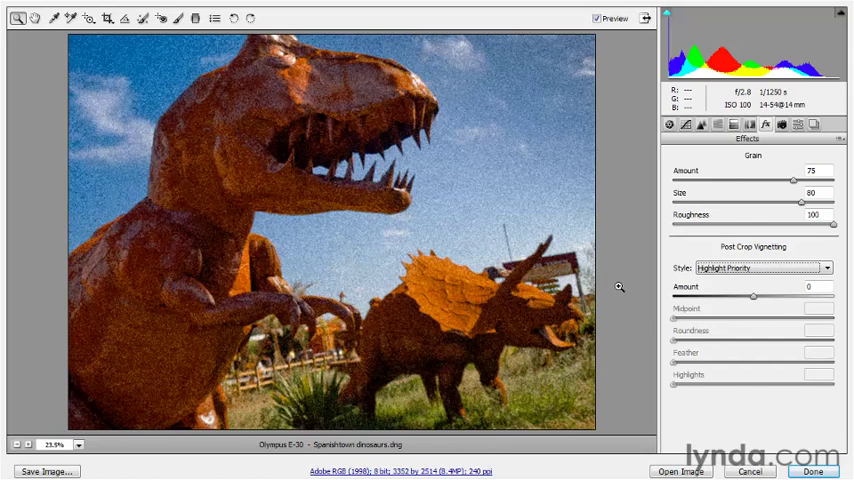
{"action": "mouse_move", "coordinate": [735, 313]}
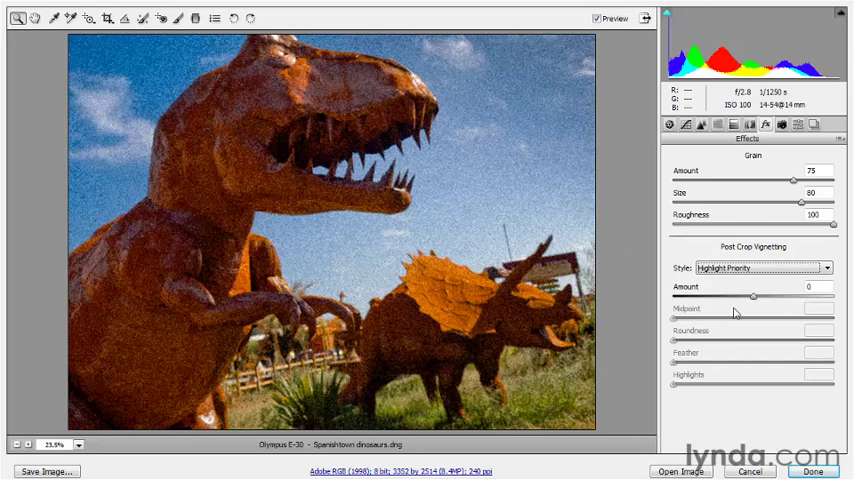
{"action": "mouse_move", "coordinate": [639, 261]}
{"action": "type", "text": "-75"}
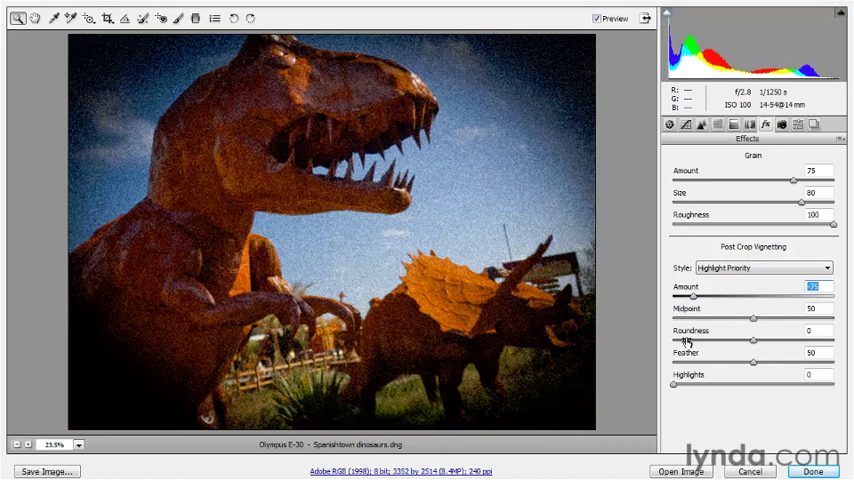
Step: Set the vignette midpoint to 15 after amount −75
{"action": "left_click", "coordinate": [813, 308]}
{"action": "type", "text": "15"}
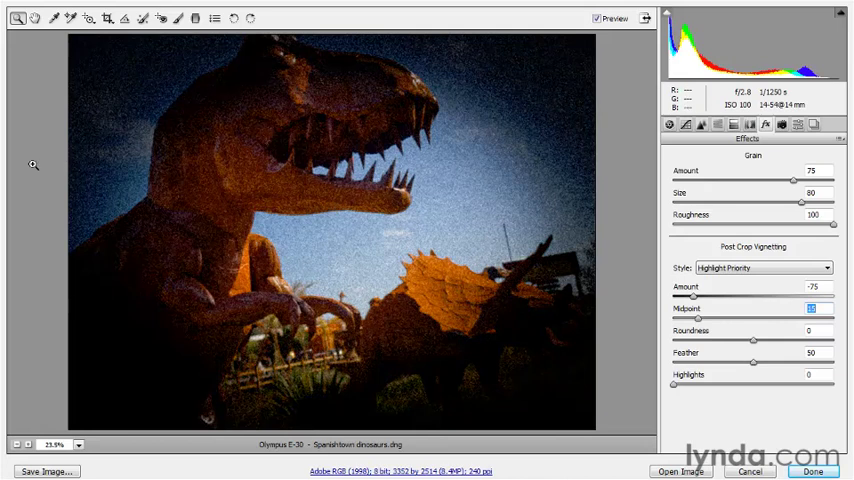
{"action": "mouse_move", "coordinate": [181, 166]}
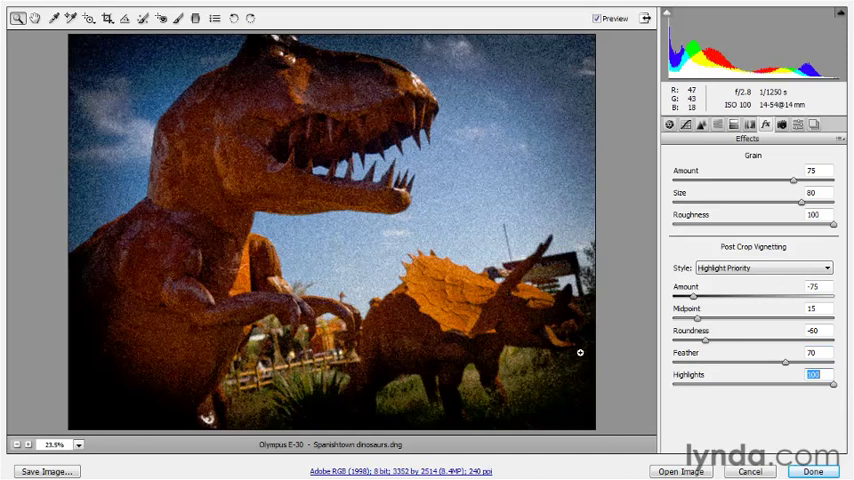
{"action": "mouse_move", "coordinate": [547, 300]}
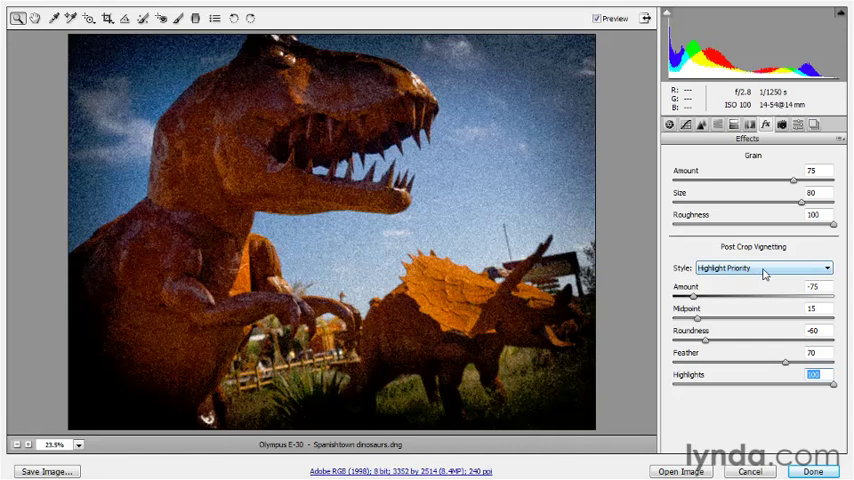
{"action": "left_click", "coordinate": [758, 268]}
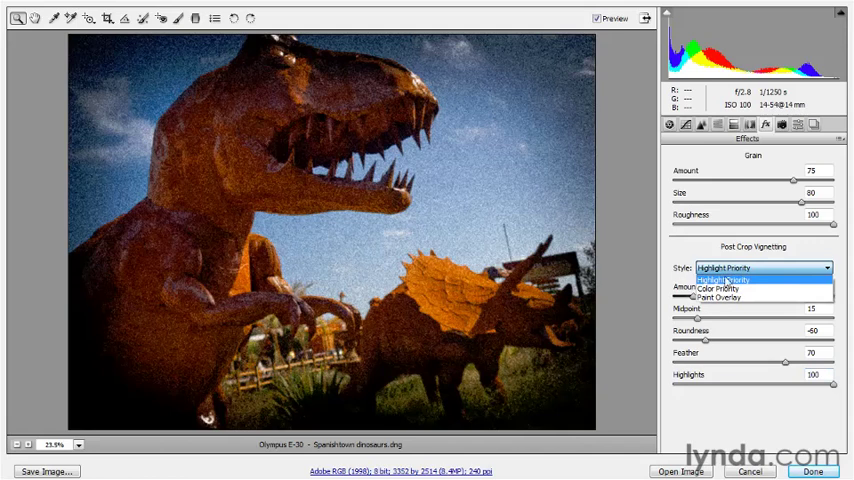
{"action": "mouse_move", "coordinate": [765, 281]}
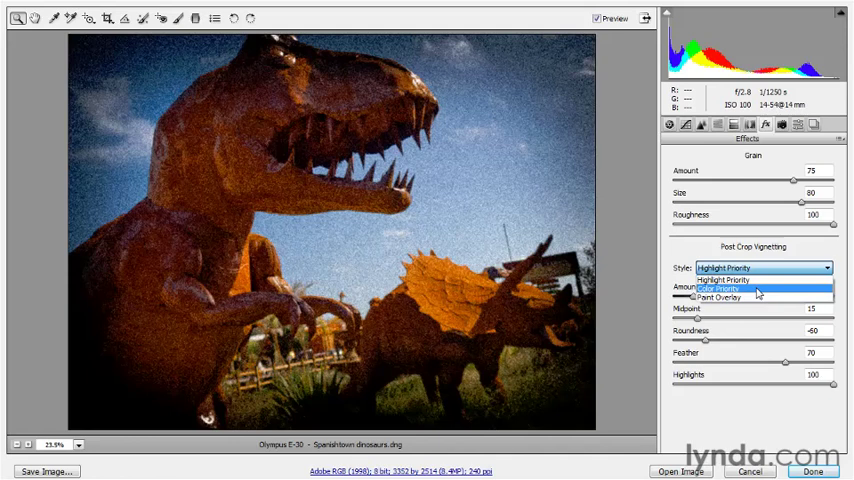
{"action": "left_click", "coordinate": [715, 291]}
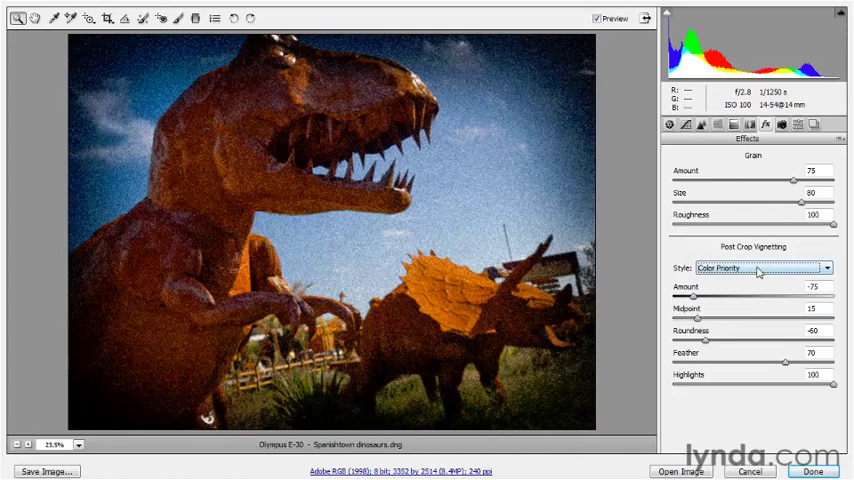
{"action": "left_click", "coordinate": [758, 267]}
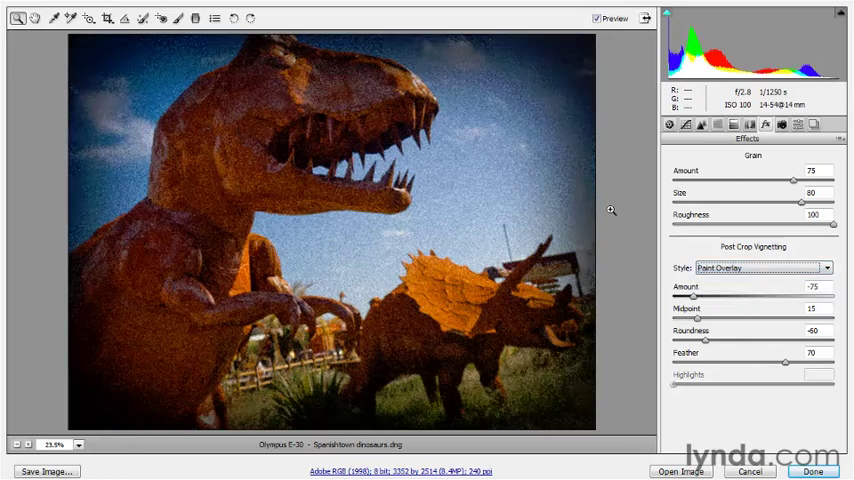
{"action": "left_click", "coordinate": [758, 267]}
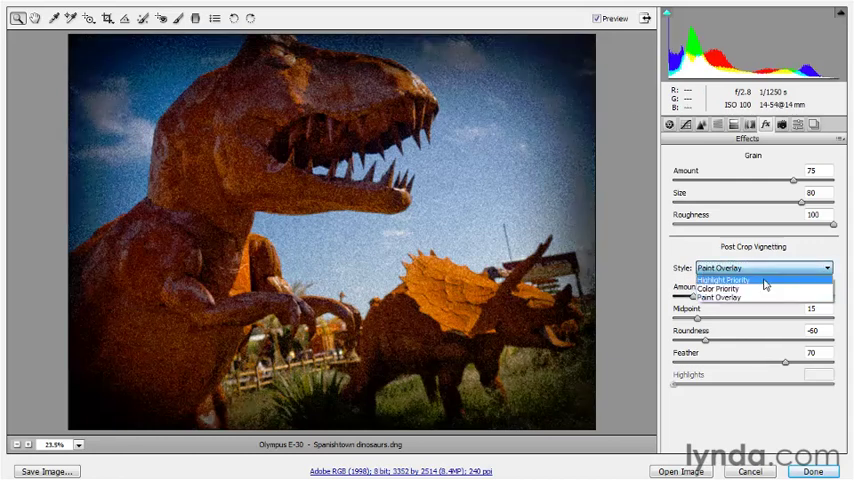
{"action": "left_click", "coordinate": [725, 278]}
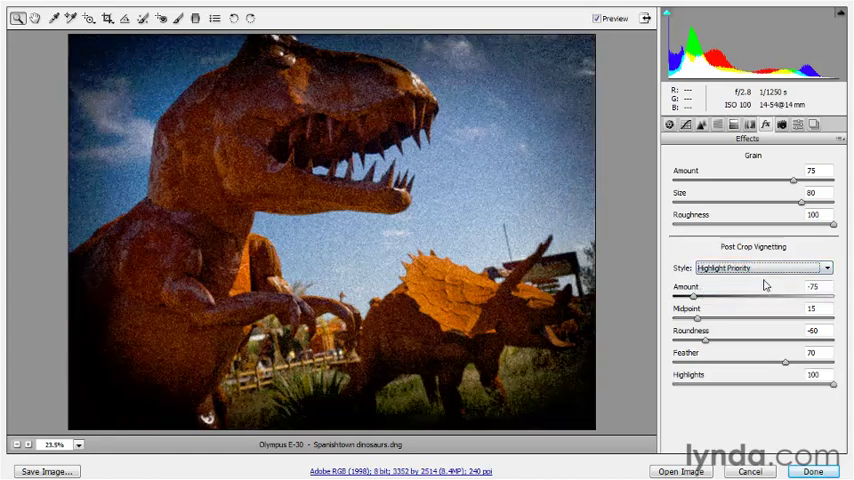